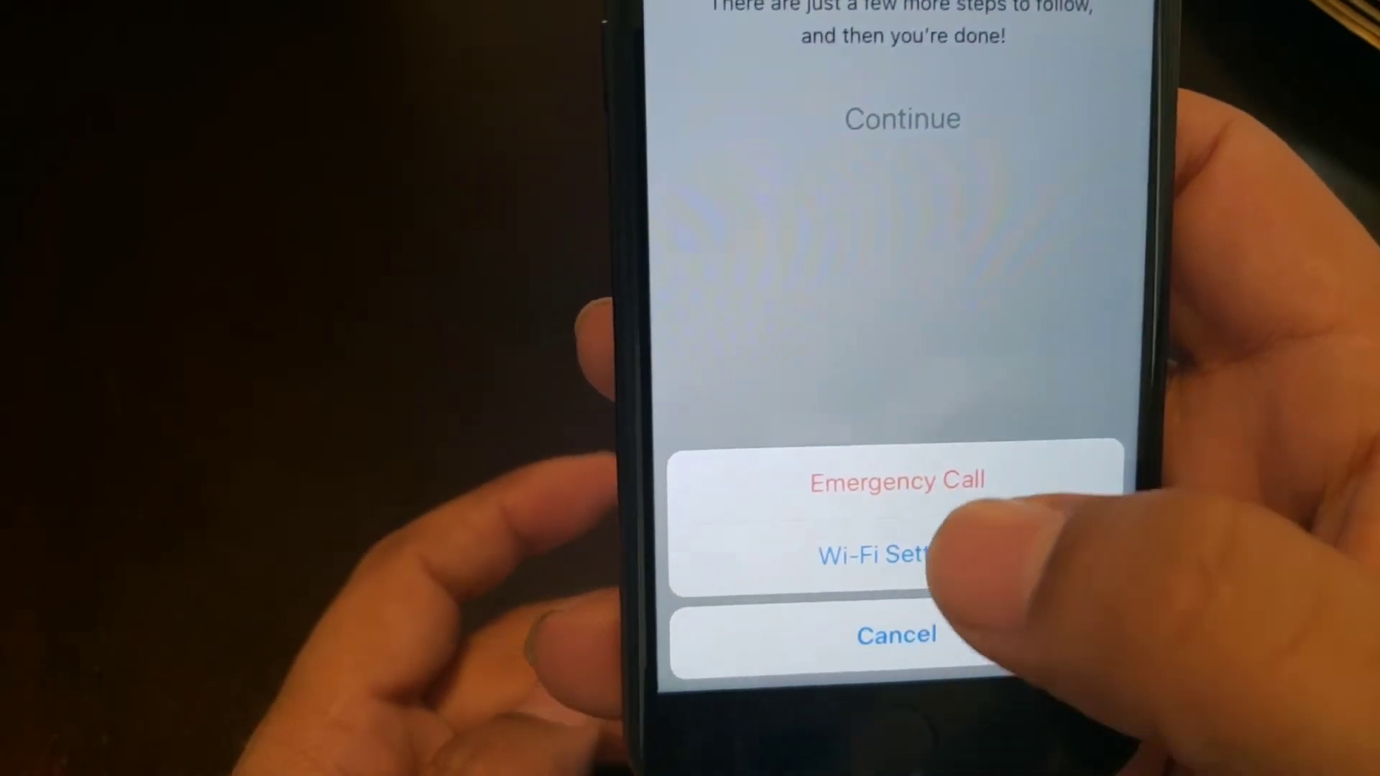
- From the setup screen, enter the service code *5005*7672*00# on the Emergency Call keypad
click(895, 481)
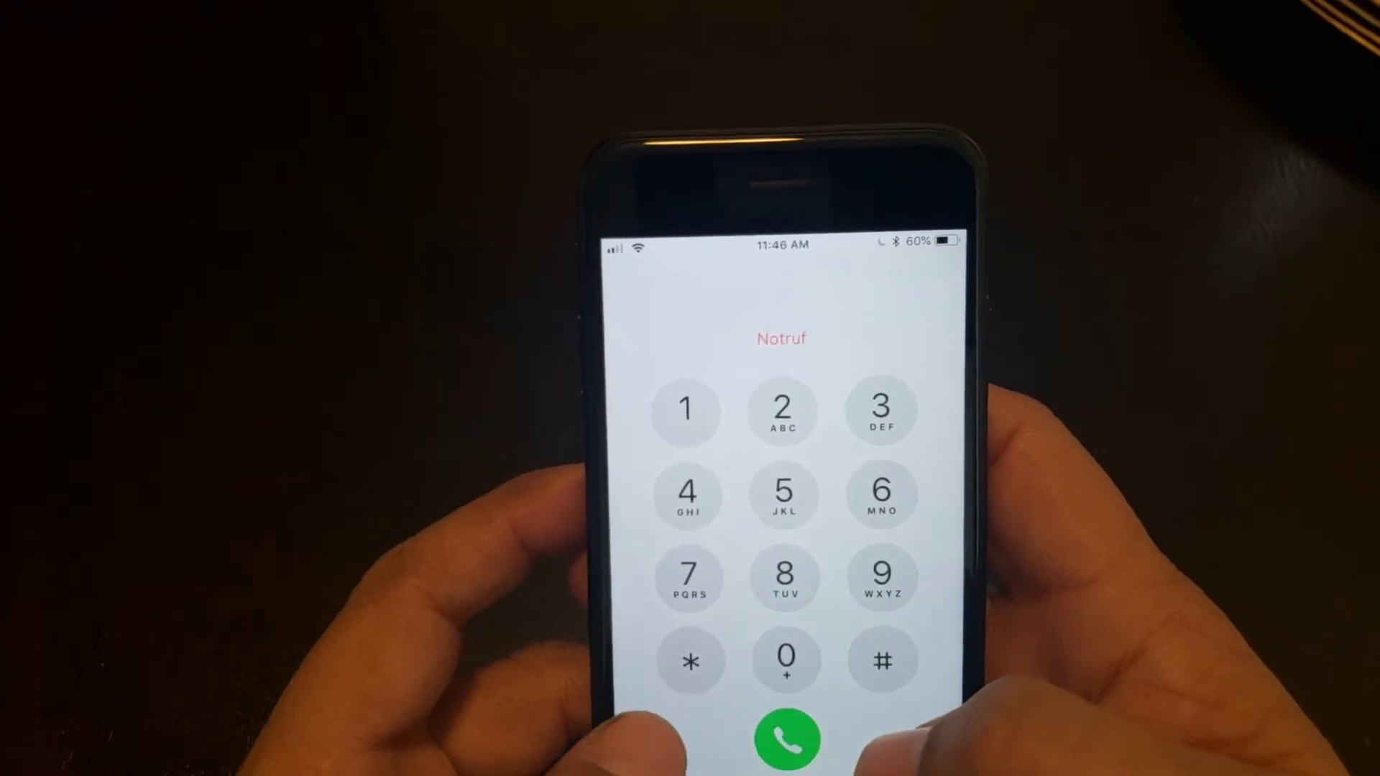
click(690, 661)
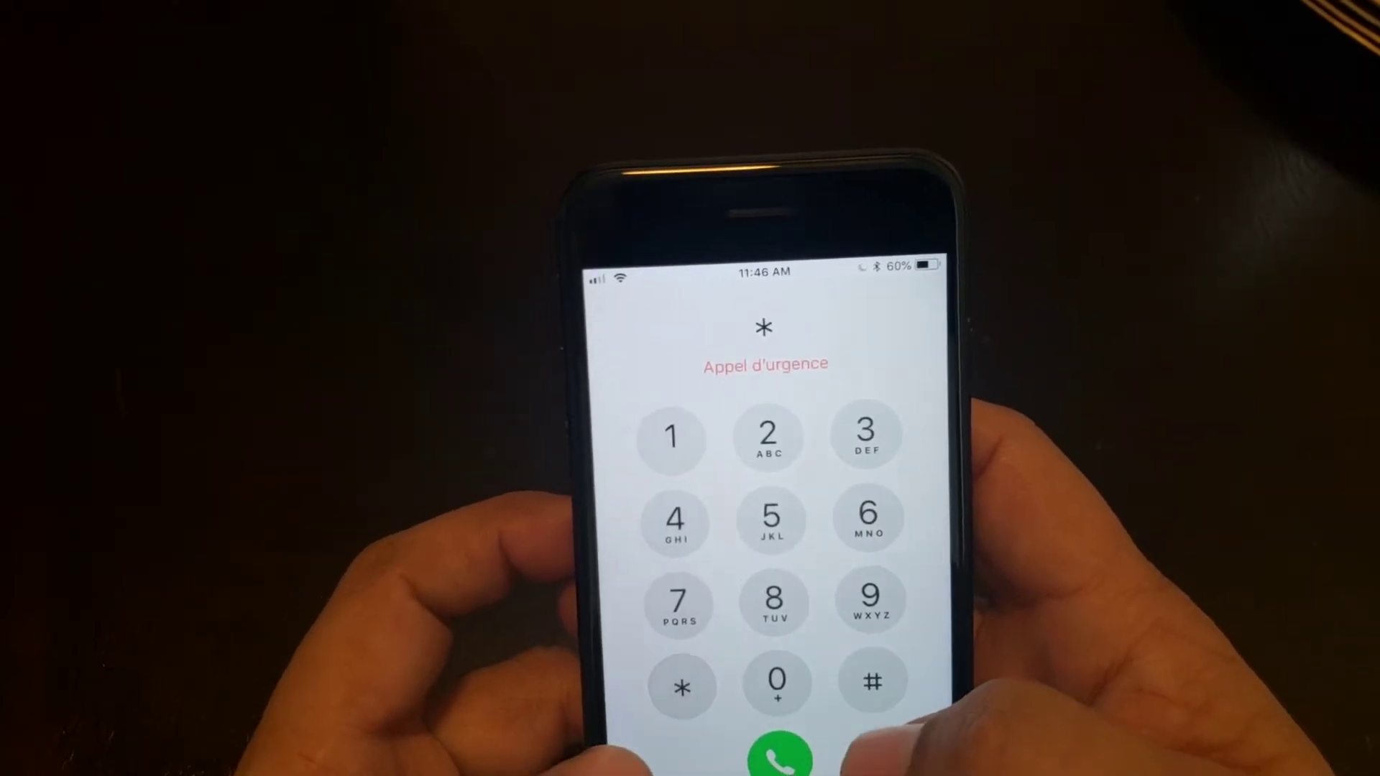
click(842, 528)
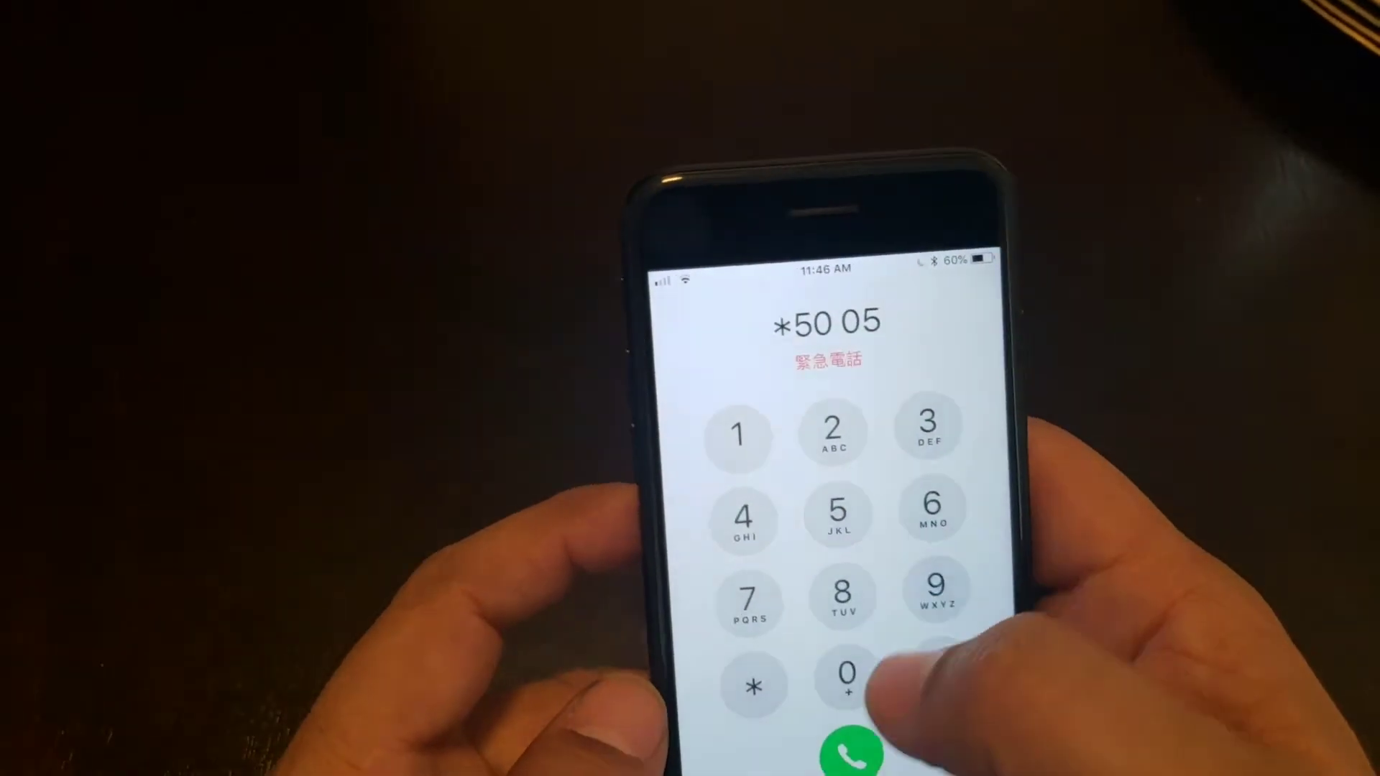
click(755, 687)
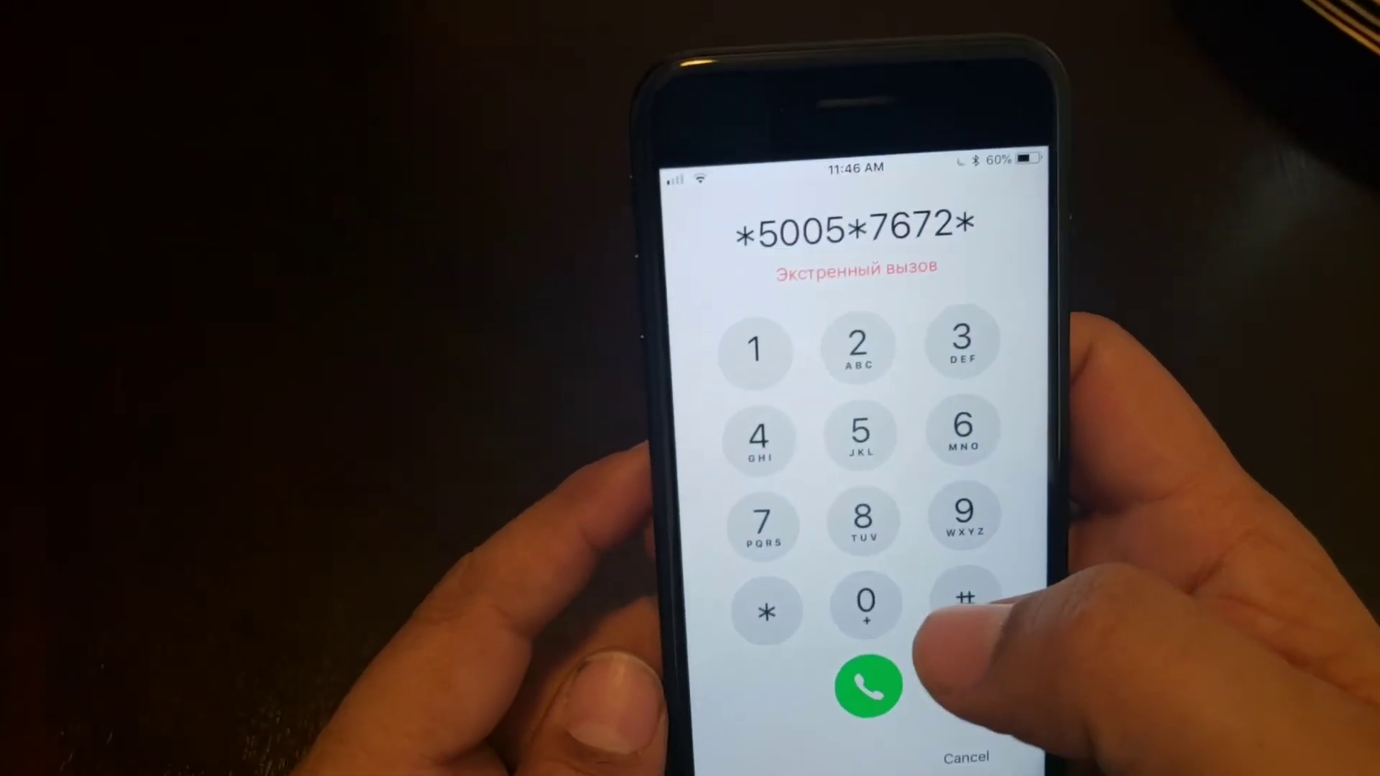
click(862, 633)
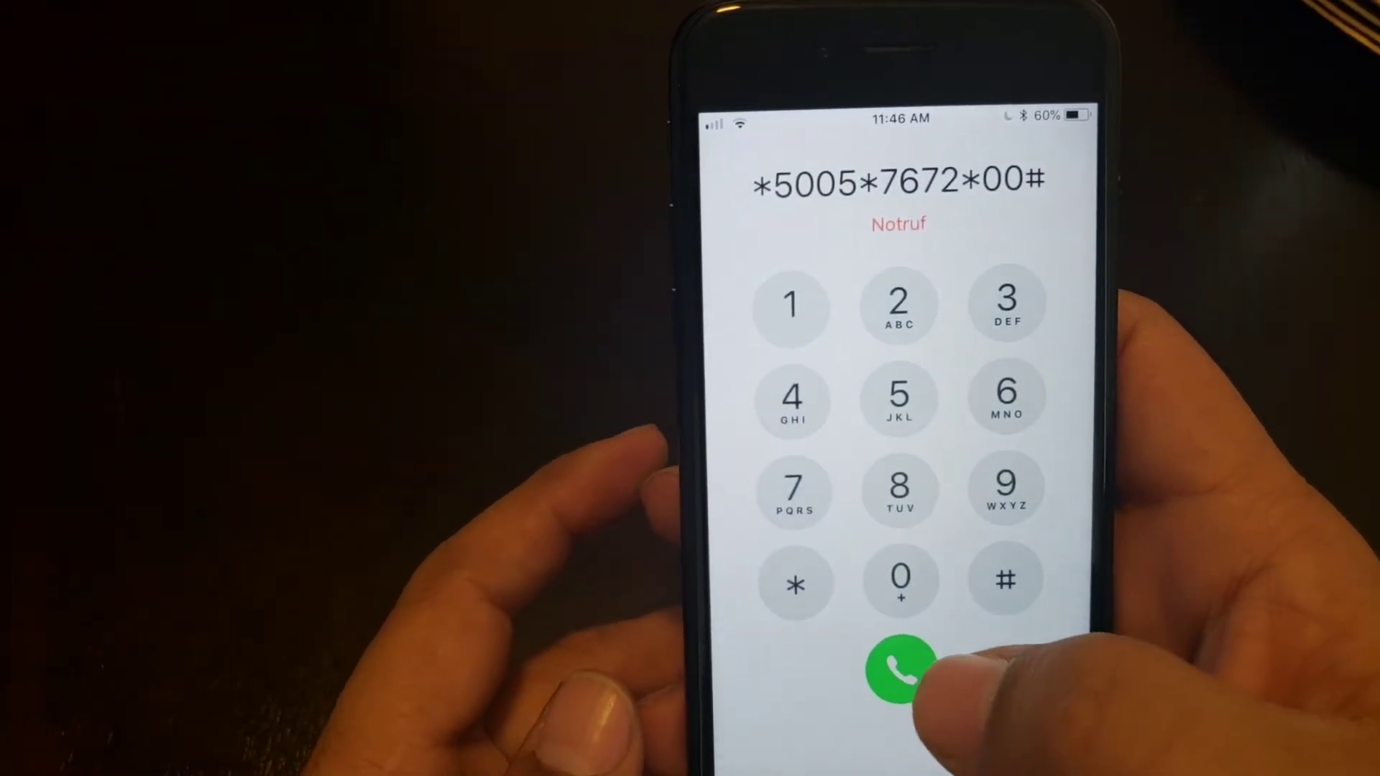
- Dial the code to bring up the R-SIM12 menu and pick the option asking for a 20-digit ICCID
click(898, 671)
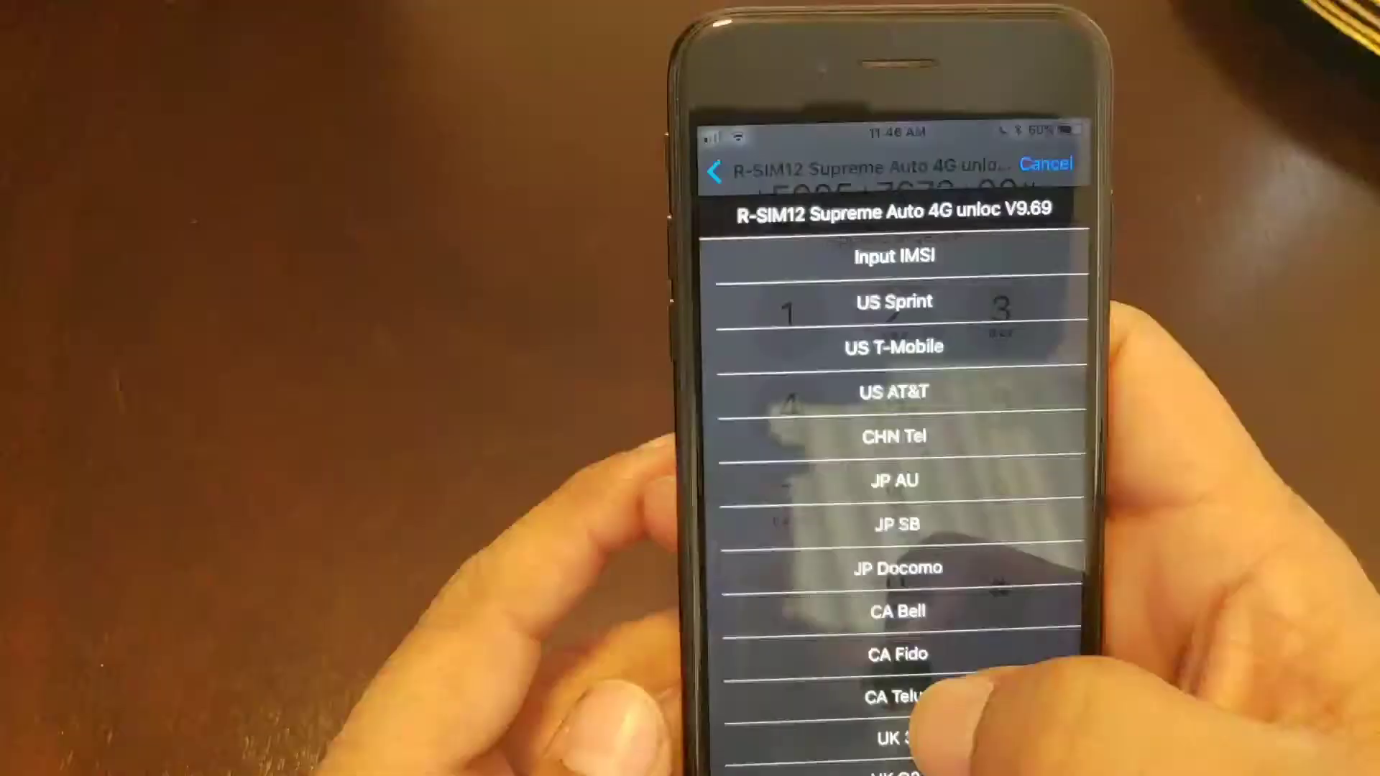
scroll(down, 3)
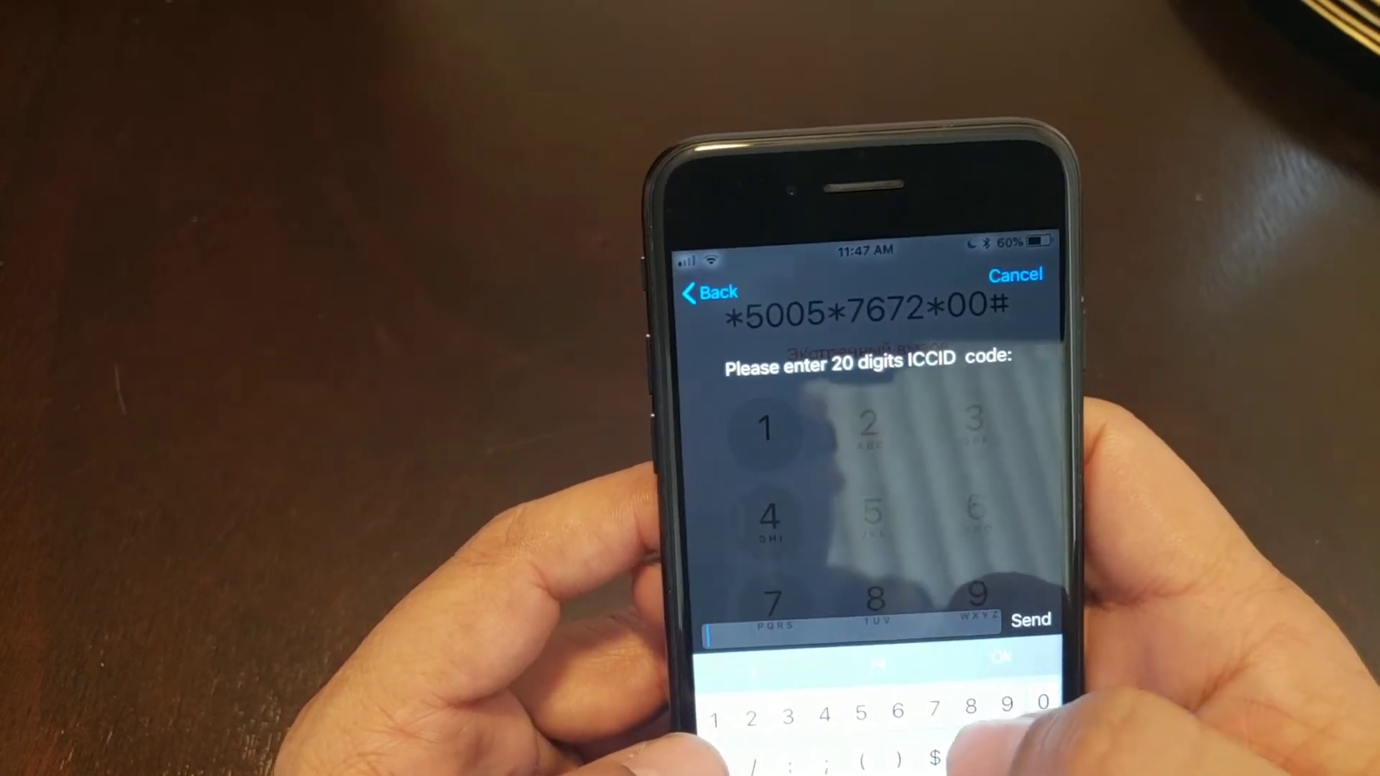
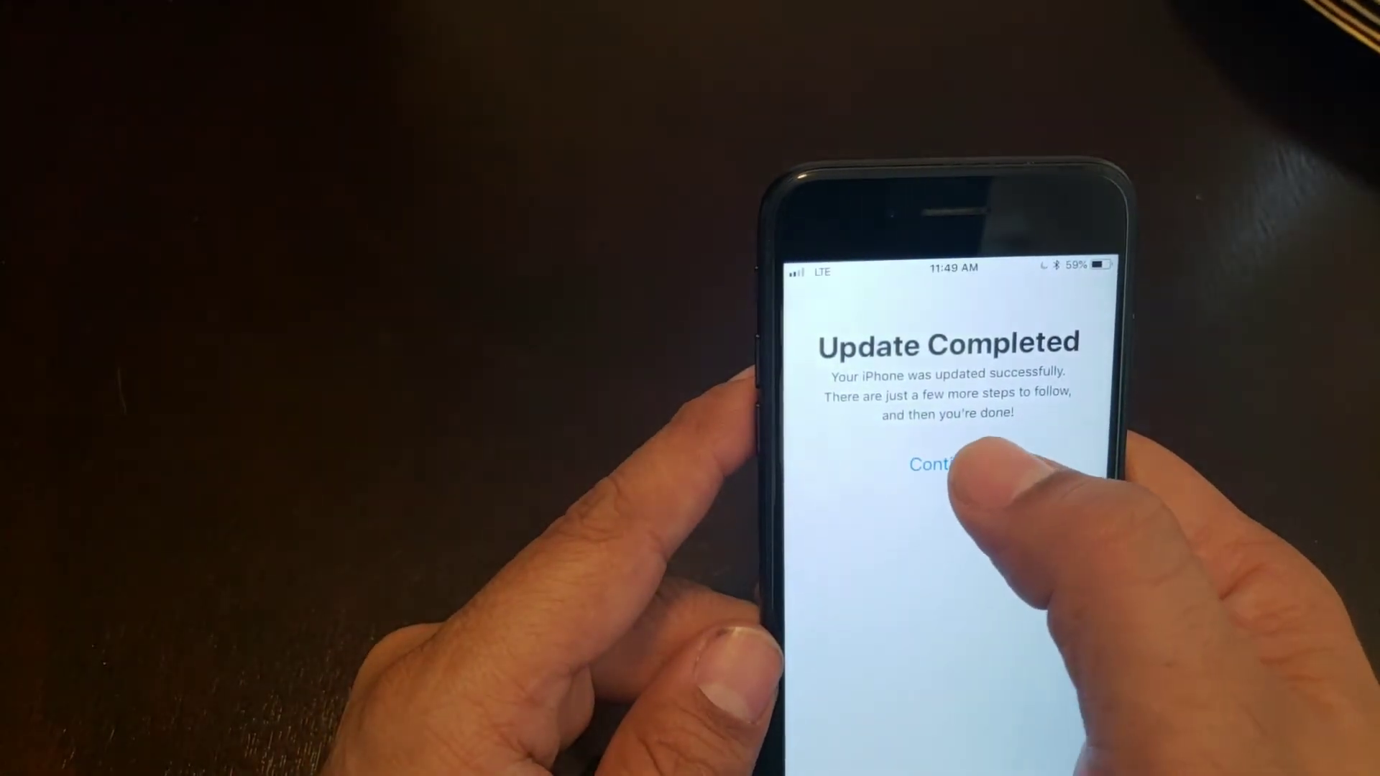
- Continue past Update Completed and join the Linksys00527 Wi-Fi network to finish setup
click(936, 465)
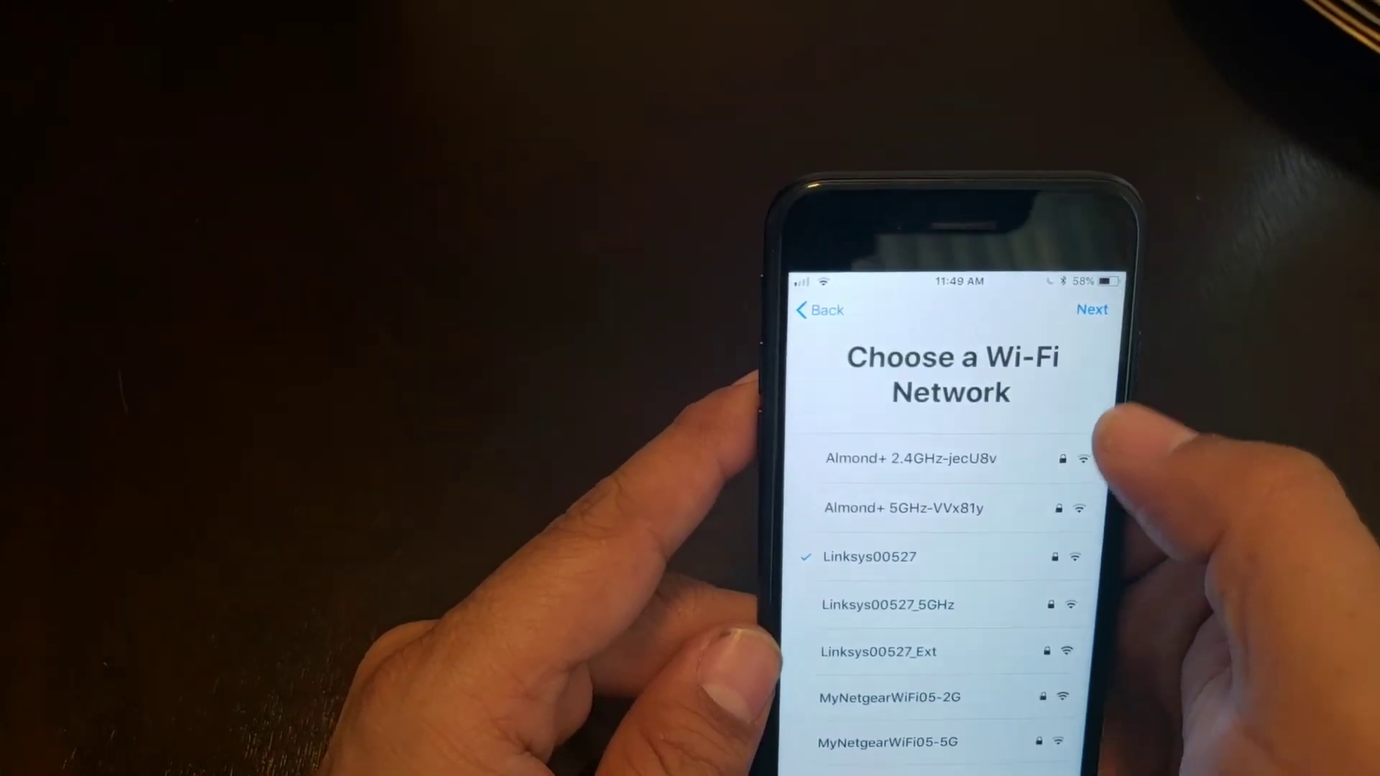
click(1092, 311)
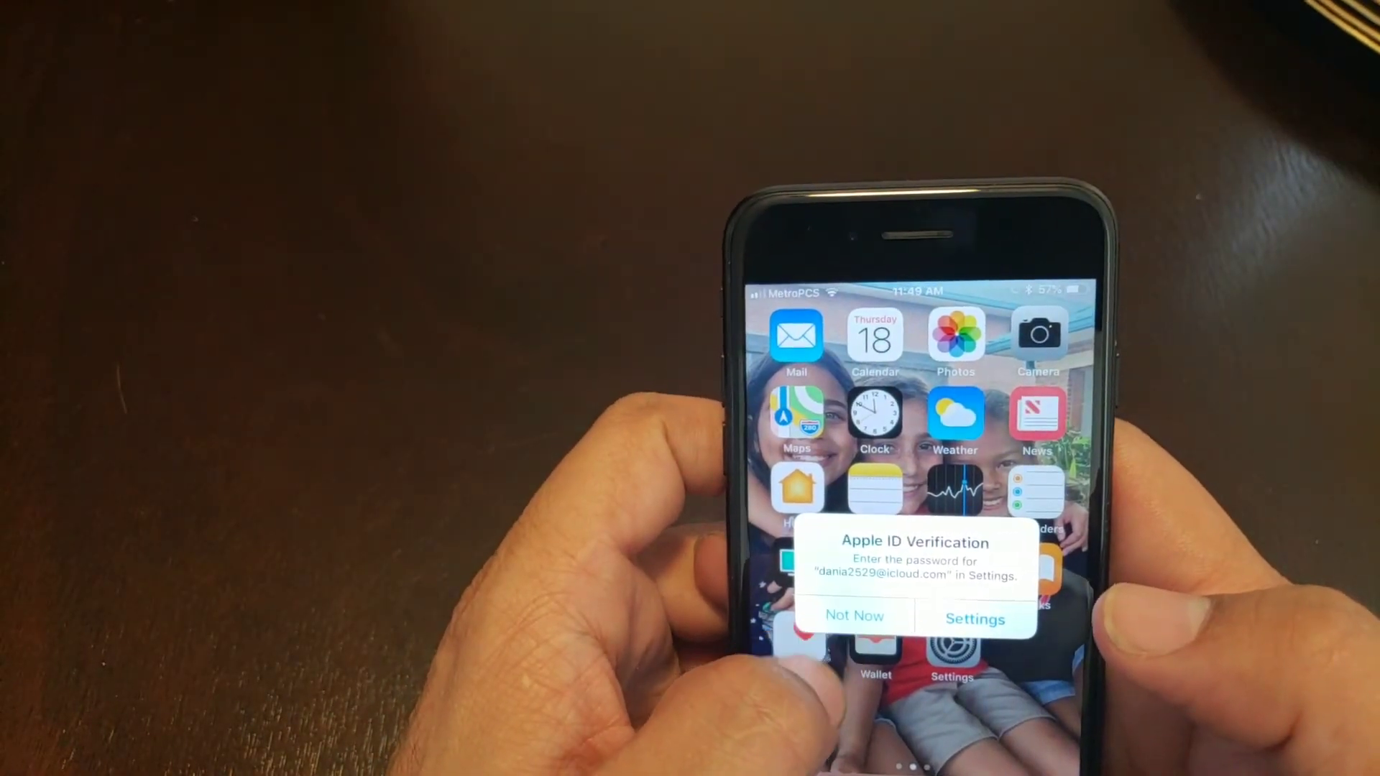
- Dismiss the Apple ID alert with Not Now and check in Settings that MetroPCS is the carrier
click(852, 615)
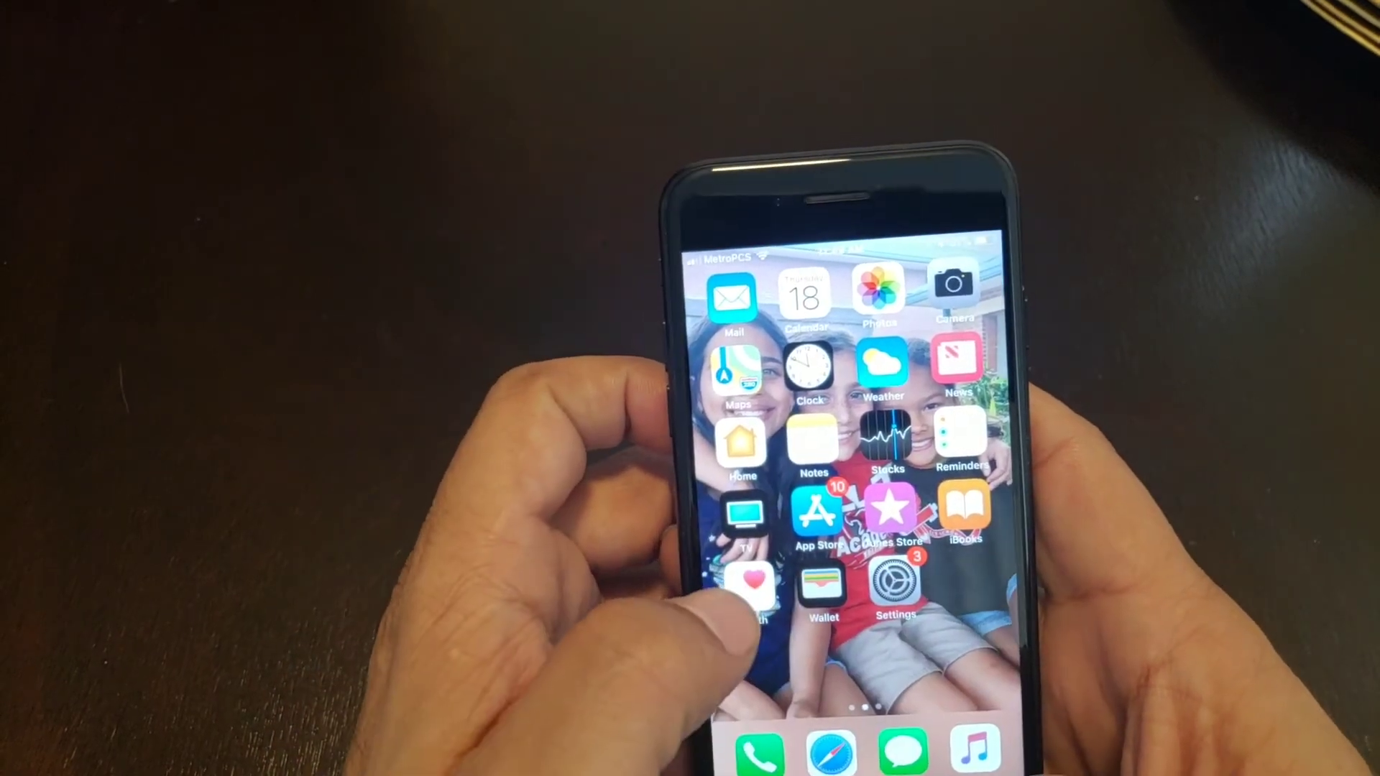
click(895, 585)
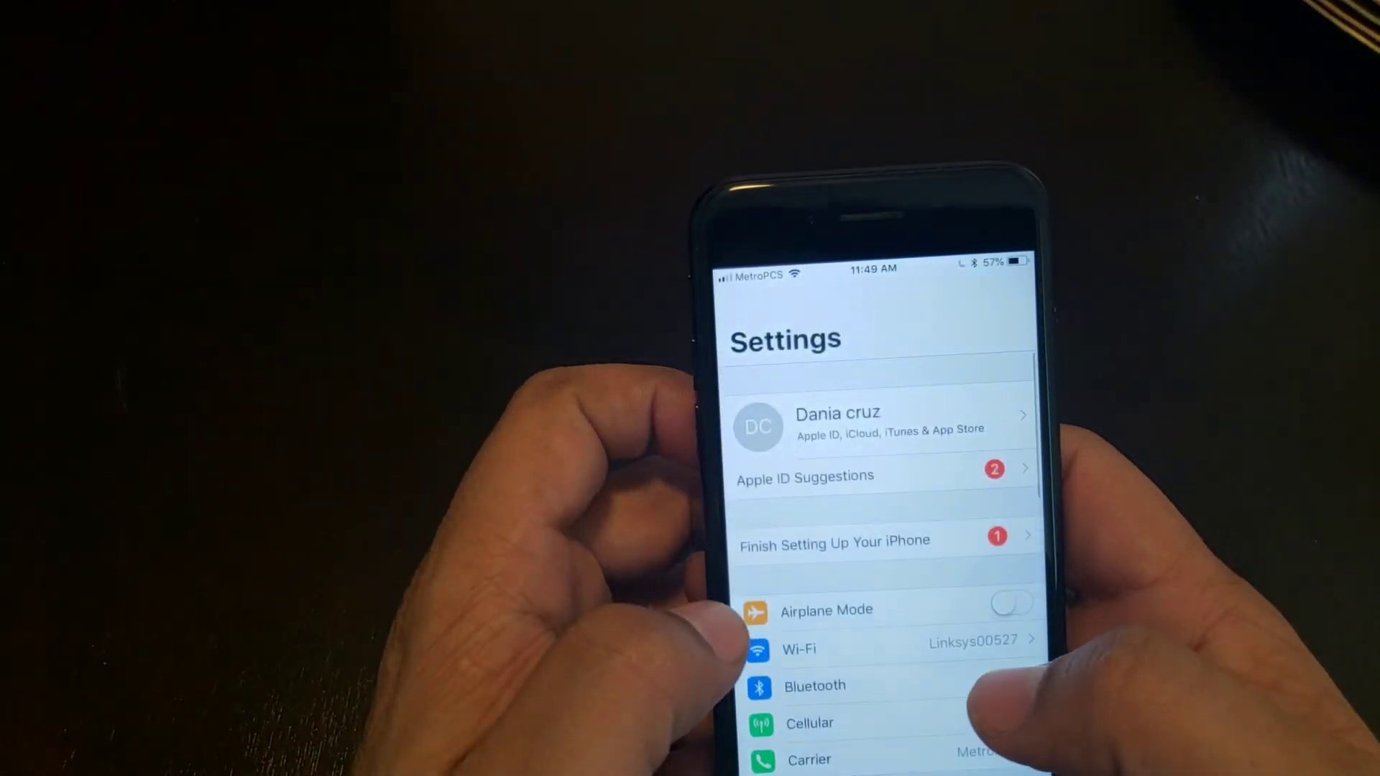